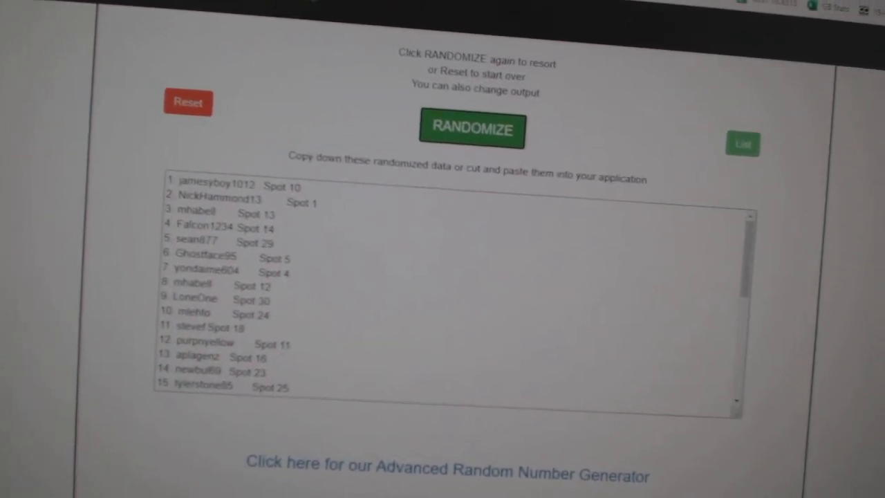
# Step: Reshuffle the participant and spot list twice with RANDOMIZE
pyautogui.scroll(-3)
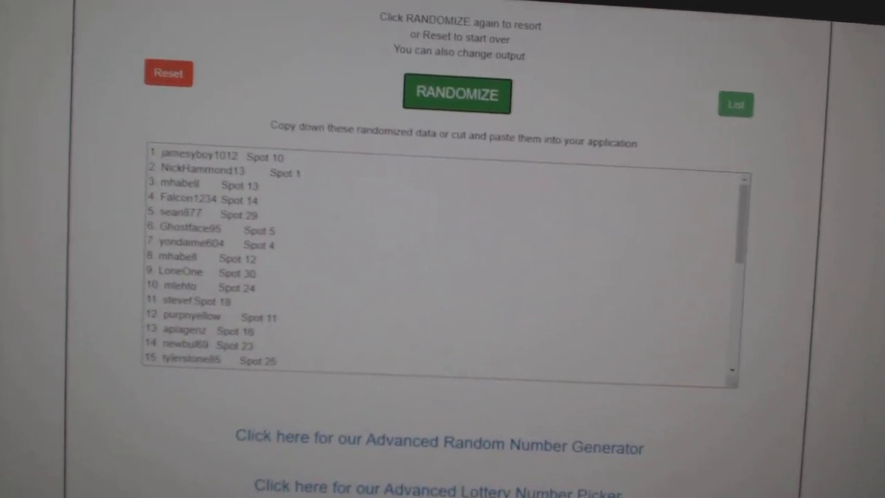
pyautogui.click(456, 94)
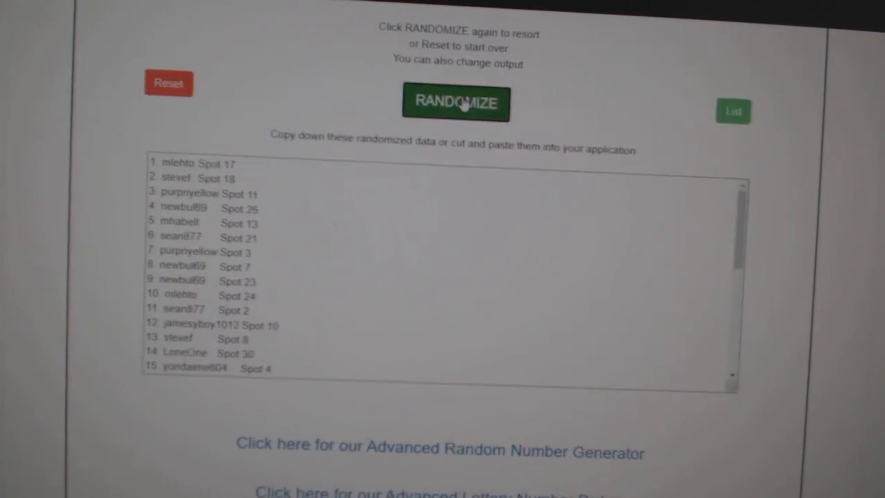
pyautogui.click(455, 102)
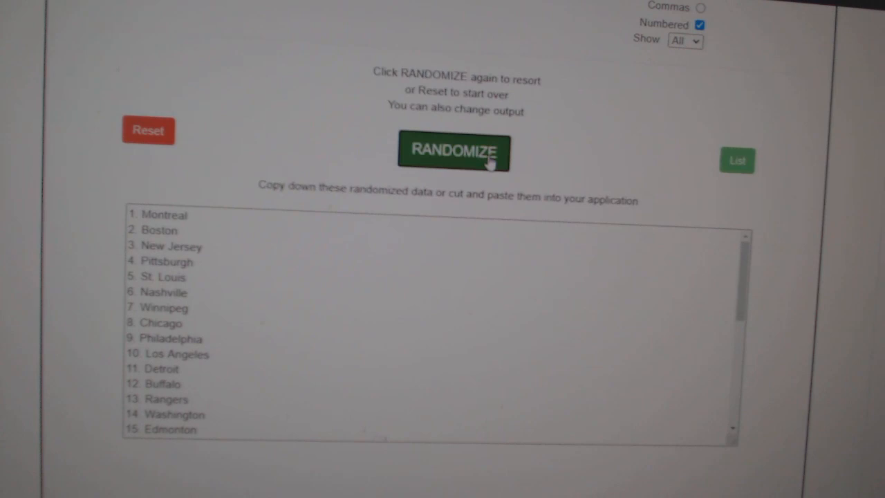
# Step: Shuffle the NHL team city names into a random numbered order with RANDOMIZE
pyautogui.click(453, 152)
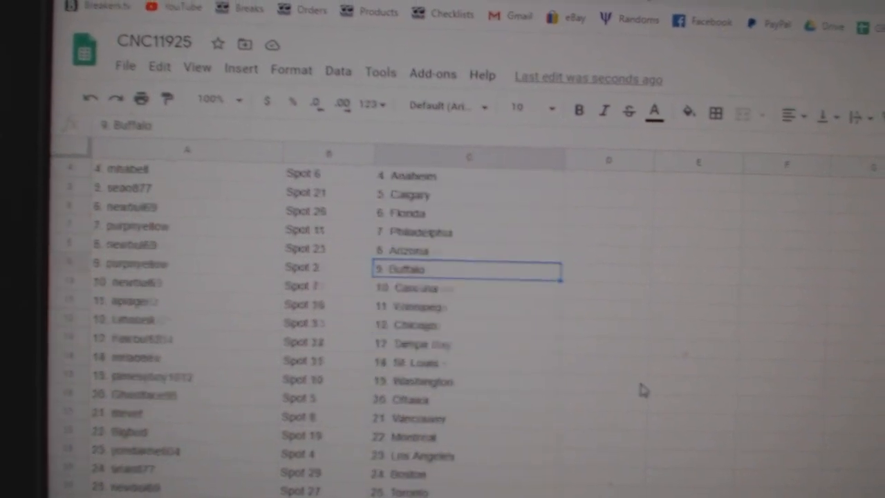
# Step: Scroll the sheet to check all 31 name–spot–team rows through Minnesota
pyautogui.scroll(-3)
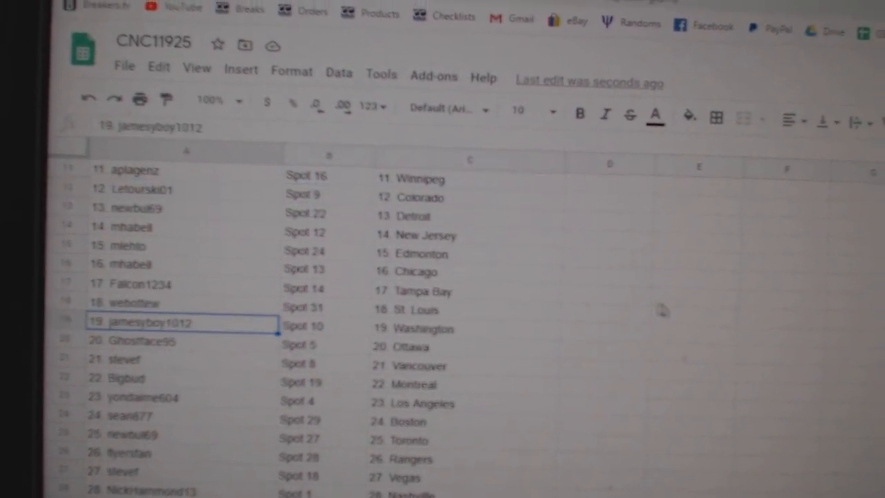
pyautogui.scroll(-3)
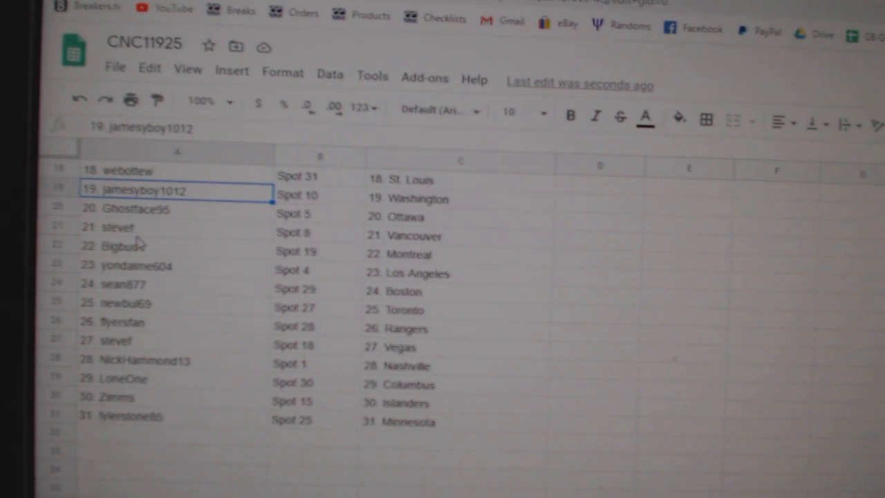